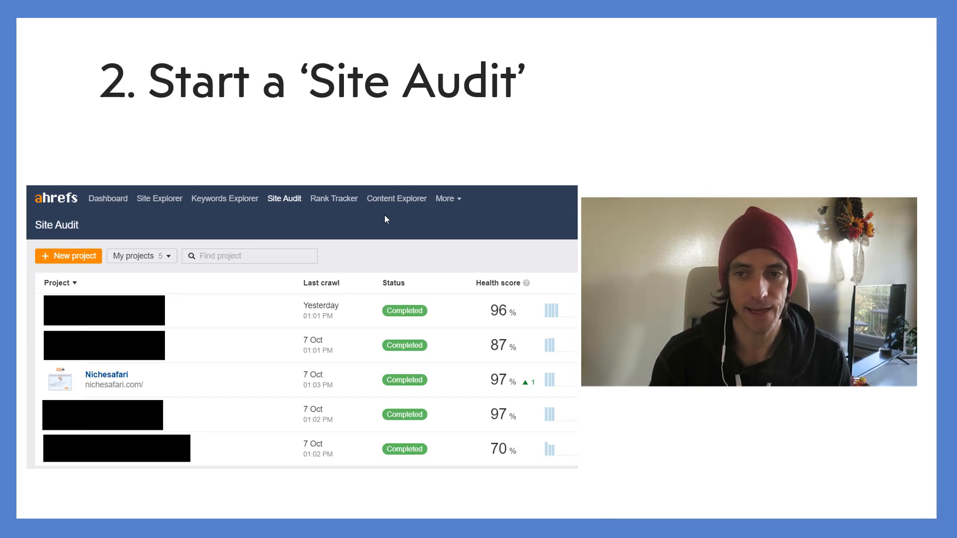
Advance the slideshow to slide 3, 'Navigate to Link Opportunities'.
left_click(68, 256)
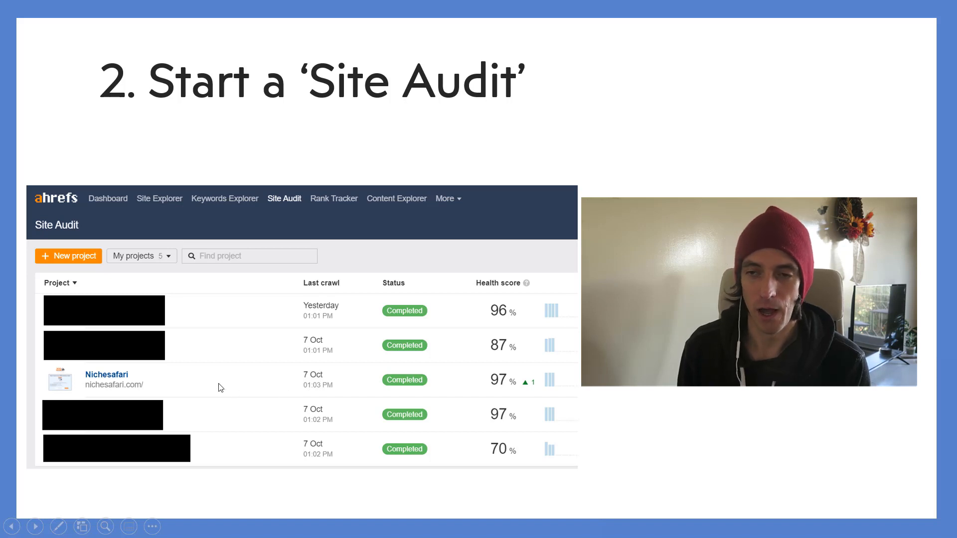
mouse_move(257, 387)
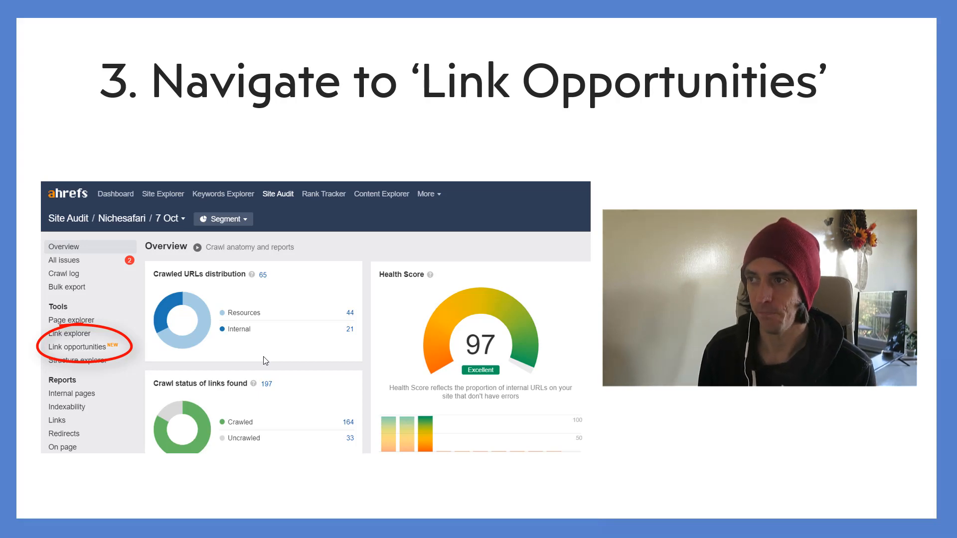
left_click(73, 346)
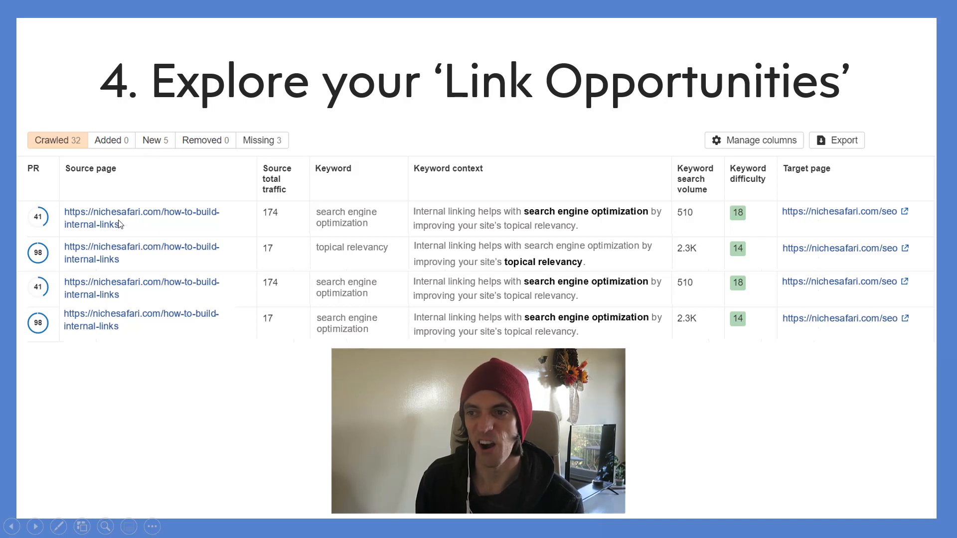
mouse_move(402, 232)
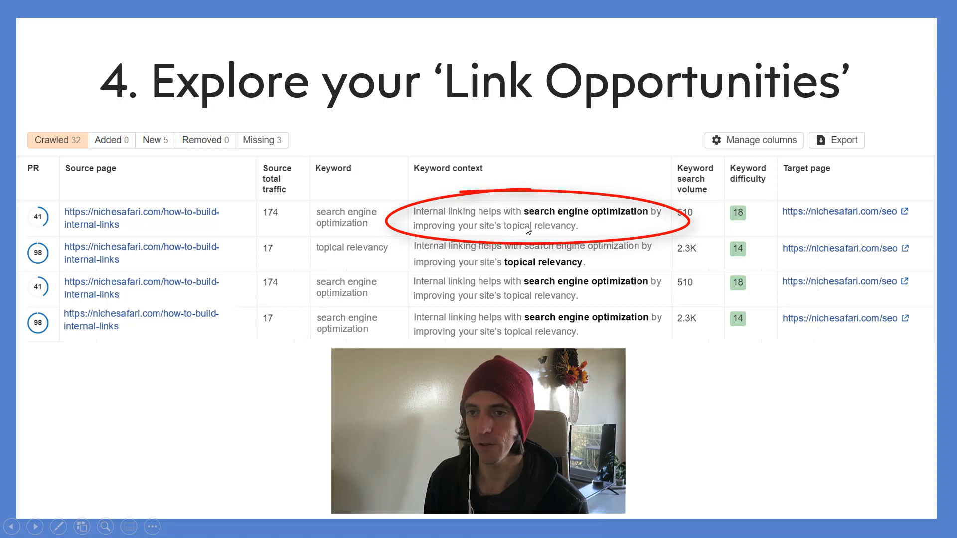
mouse_move(560, 229)
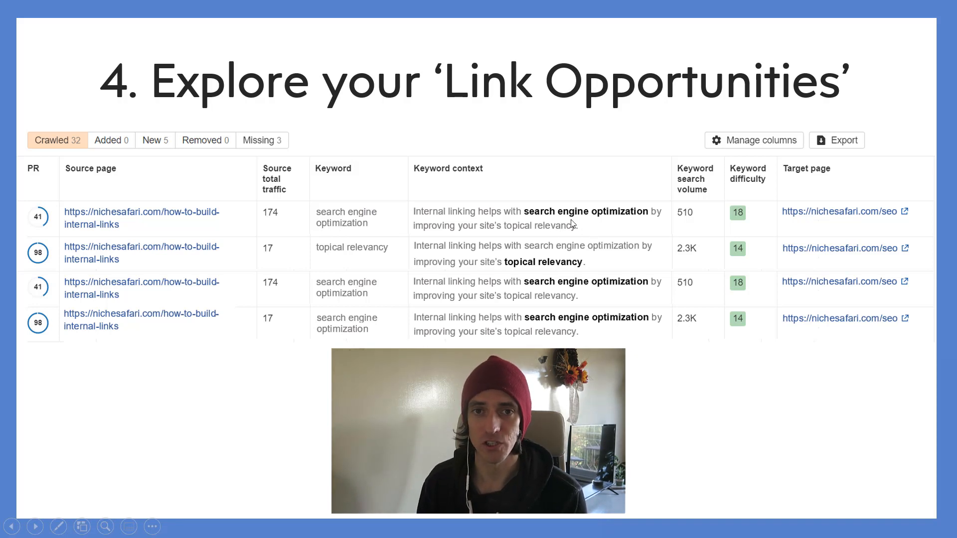
mouse_move(625, 223)
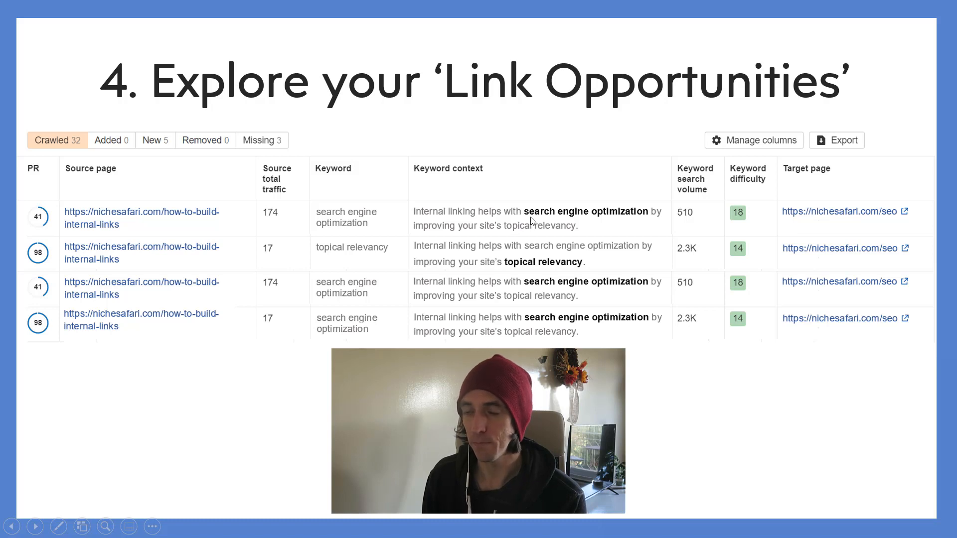
mouse_move(572, 218)
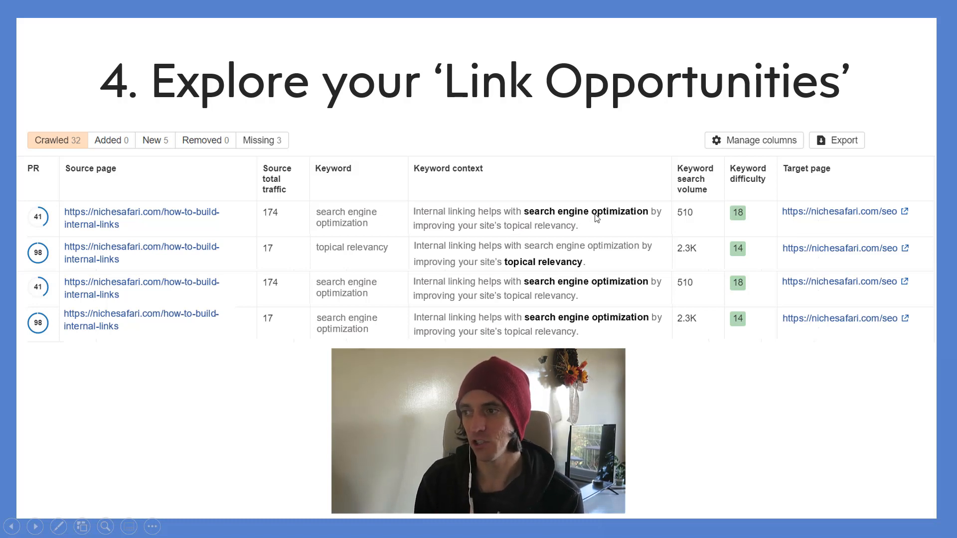
left_click_drag(750, 389, 830, 228)
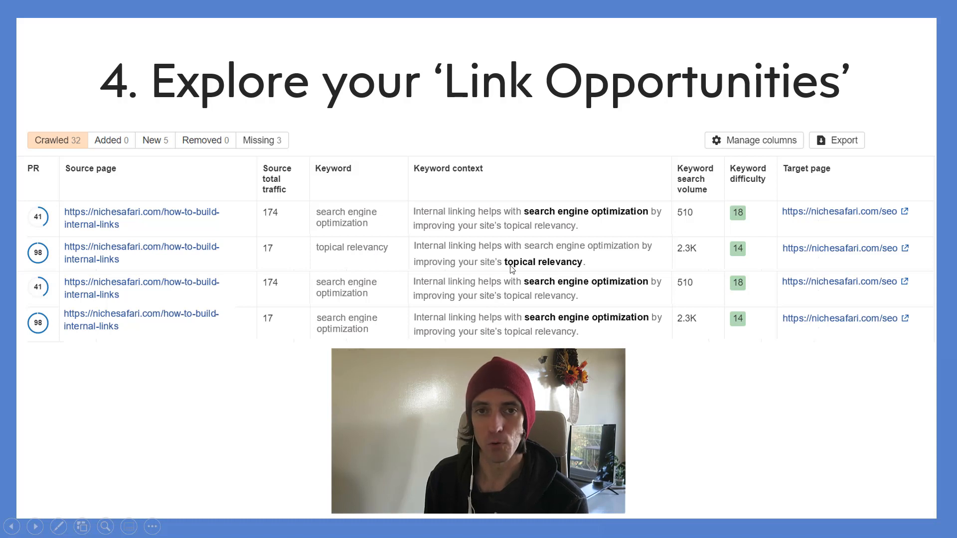
mouse_move(554, 272)
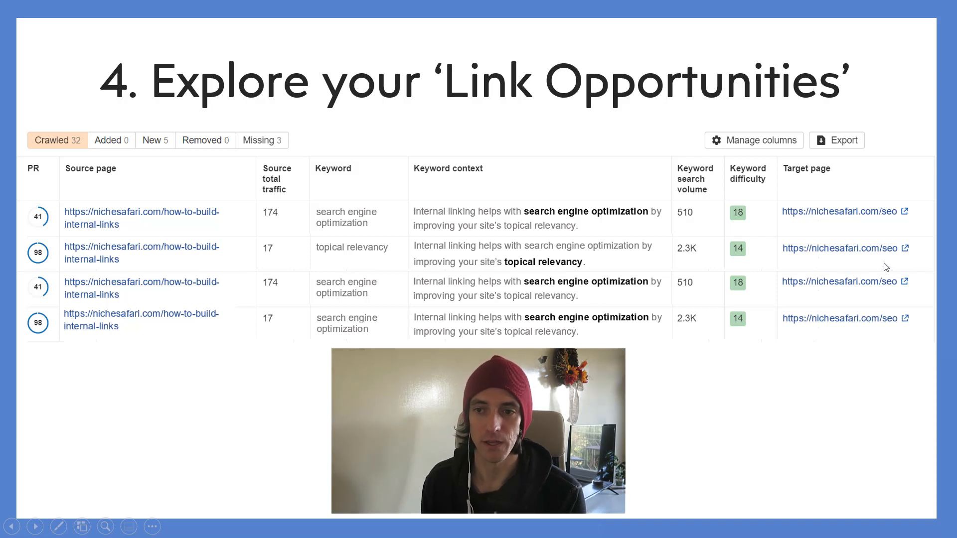
mouse_move(880, 263)
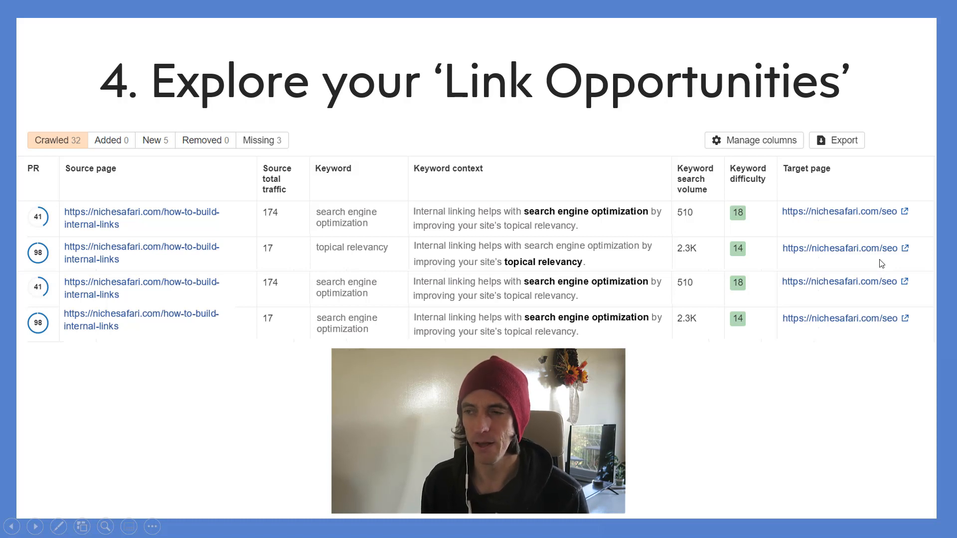
mouse_move(795, 257)
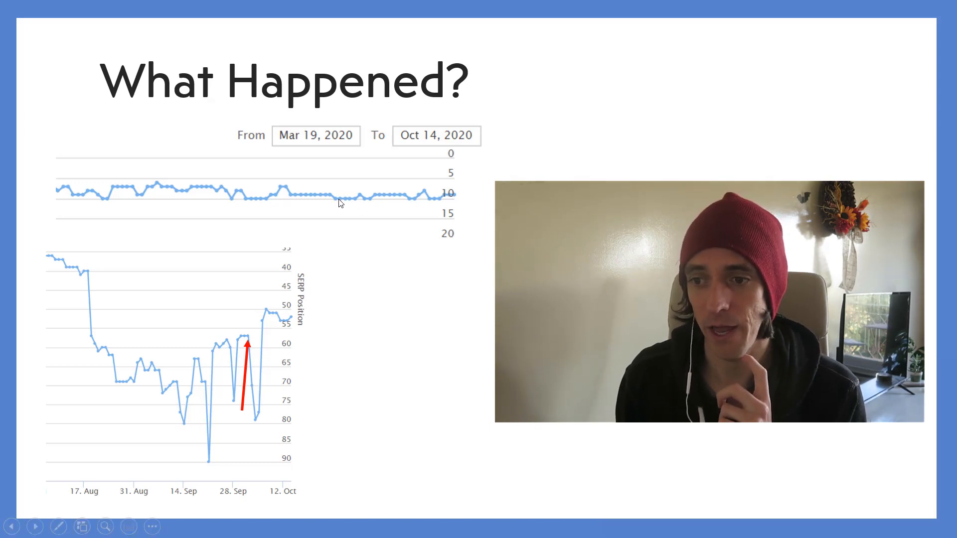
mouse_move(251, 351)
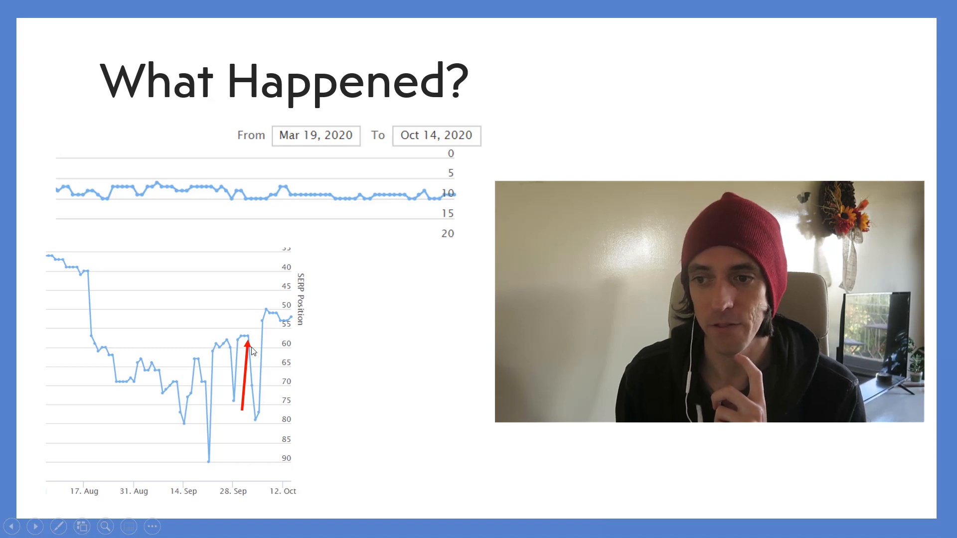